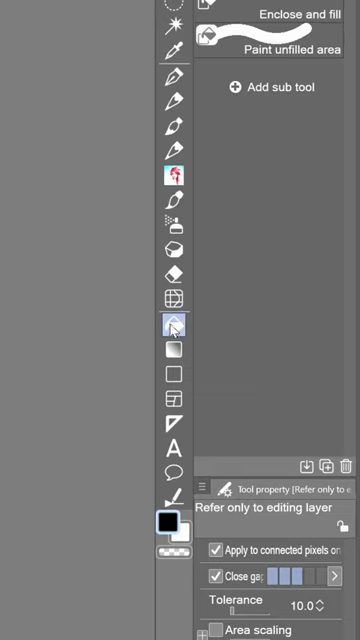
# Step: Bring up Shortcut Settings listing each tool's assigned key, including Fill
pyautogui.click(11, 7)
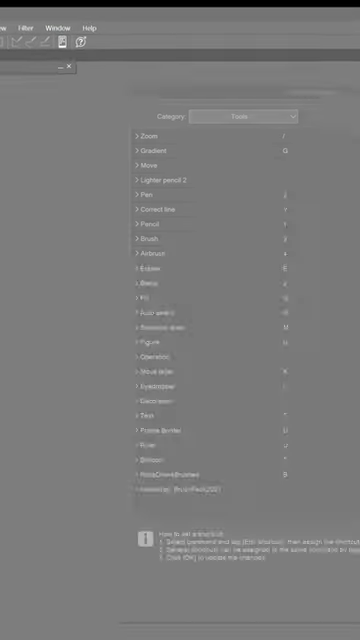
# Step: Switch Category to Menu commands and expand Edit to show Undo, Redo, Cut, Copy, Paste keys
pyautogui.click(150, 146)
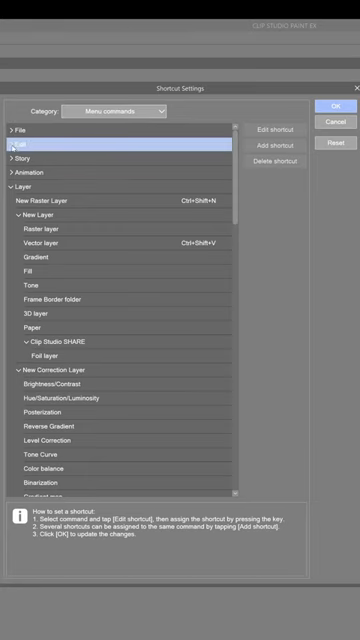
pyautogui.click(20, 144)
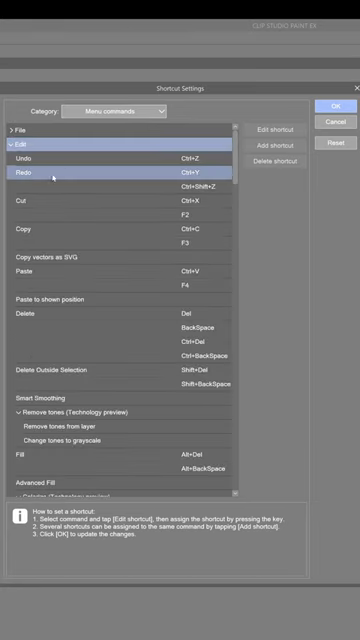